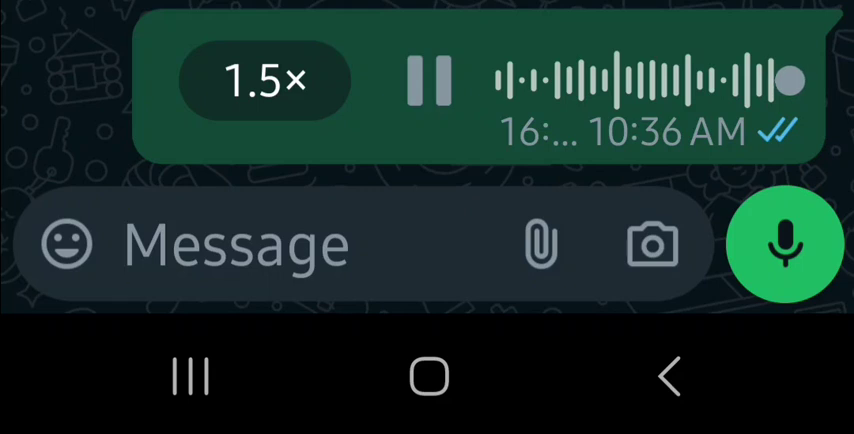
- Focus the Message field while the voice message keeps playing at 1.5× speed
click(230, 245)
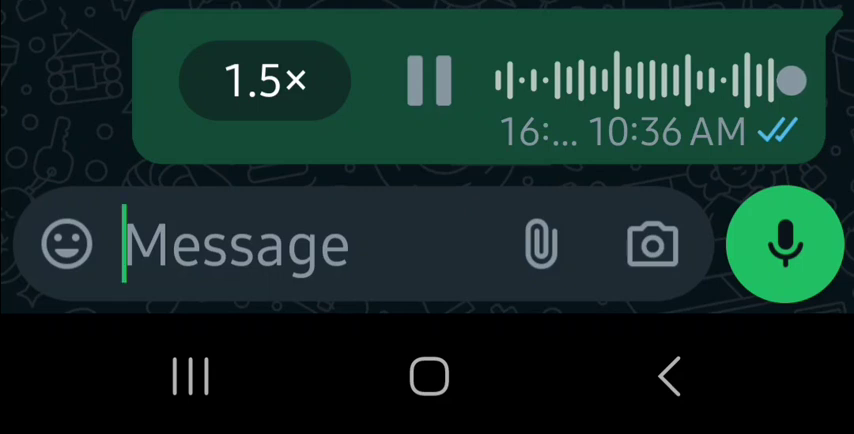